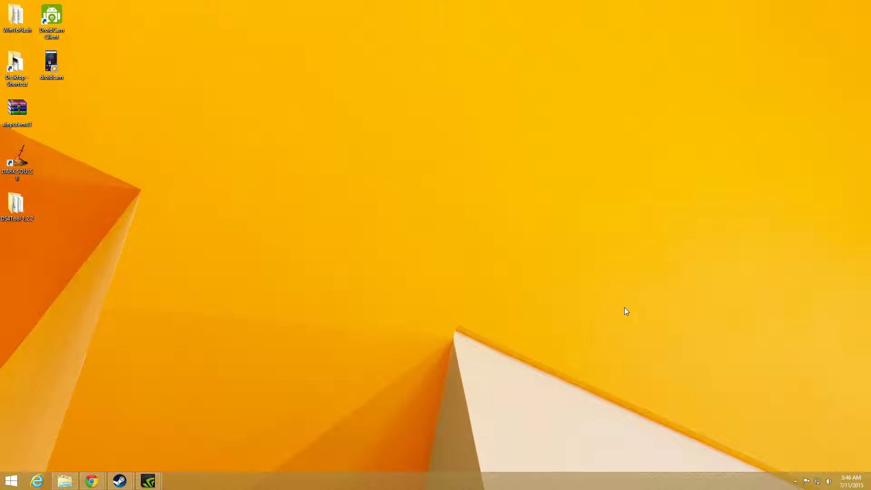
mouse_move(405, 296)
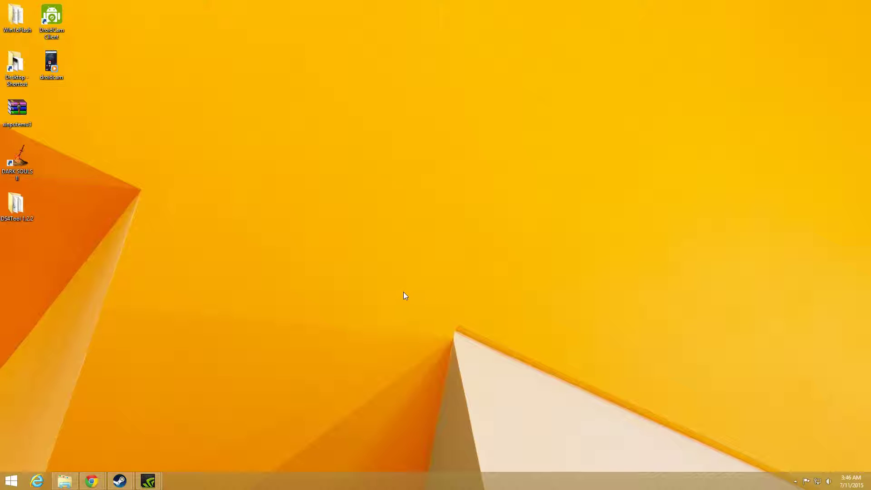
mouse_move(382, 309)
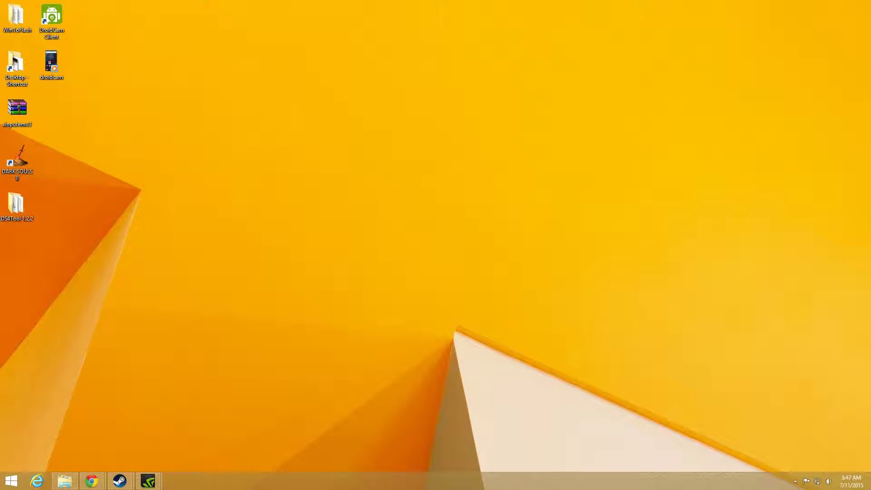
mouse_move(155, 93)
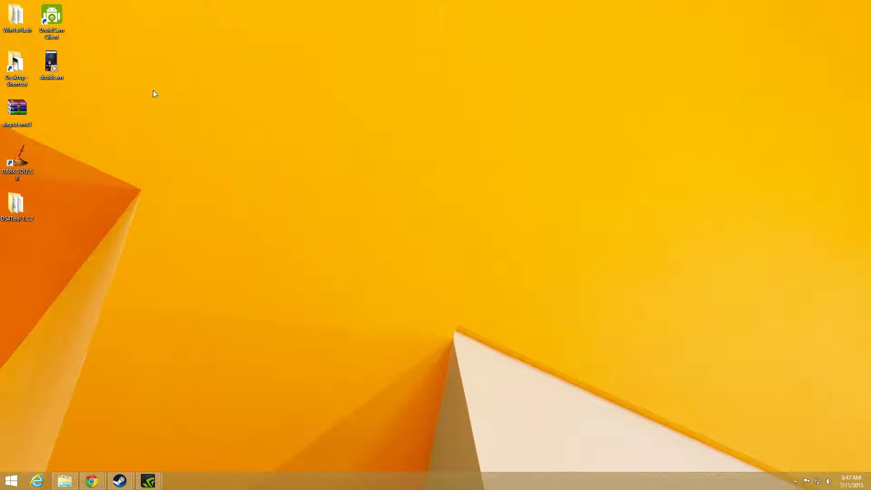
mouse_move(266, 144)
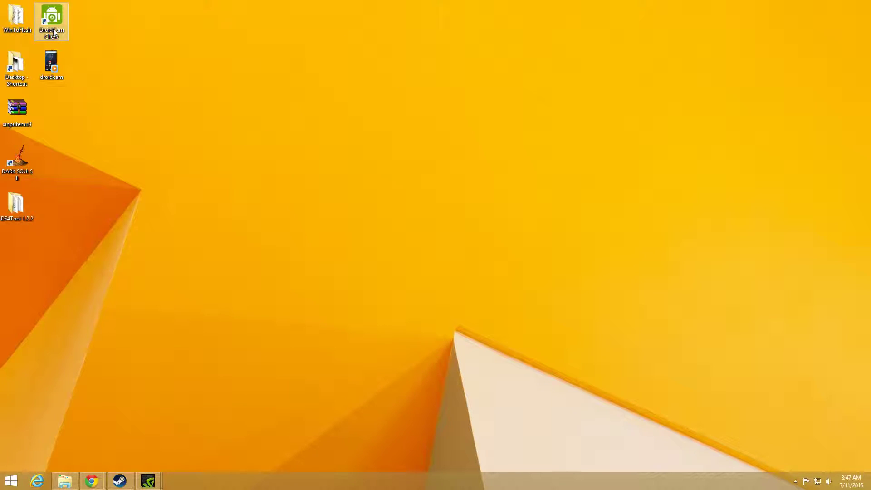
Launch DroidCam Client from its desktop icon
double_click(51, 19)
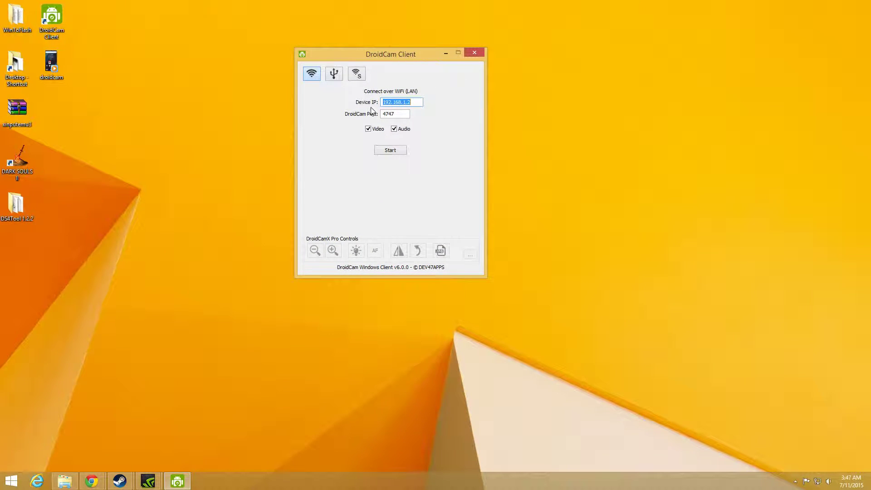
mouse_move(350, 109)
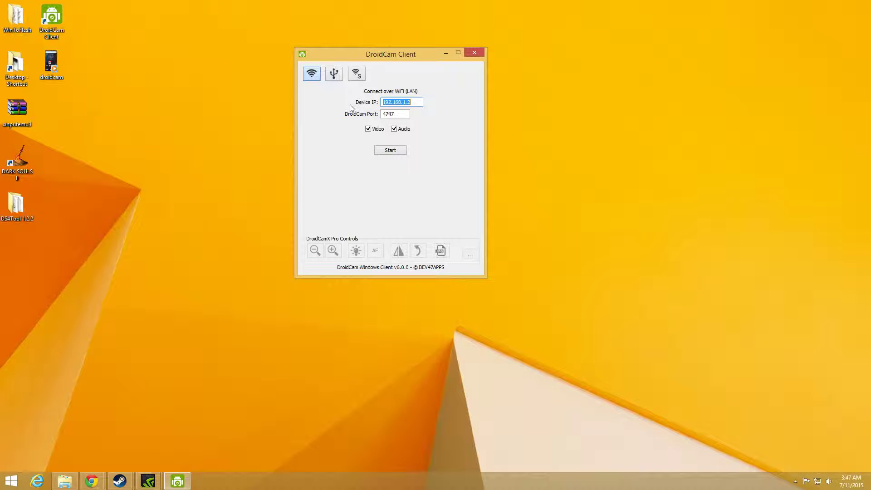
mouse_move(269, 130)
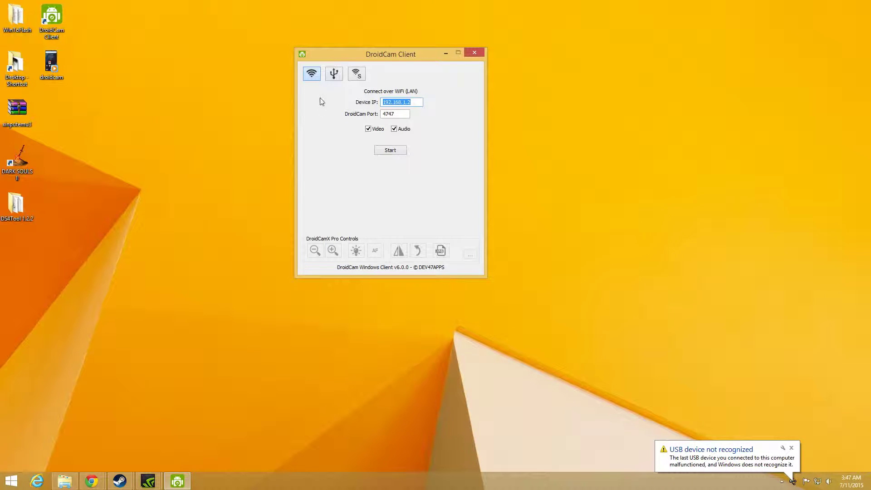
mouse_move(311, 72)
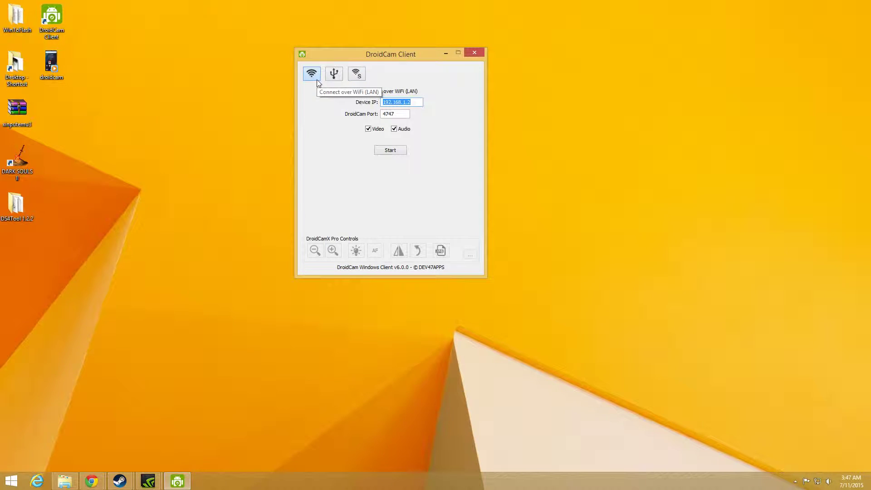
mouse_move(333, 74)
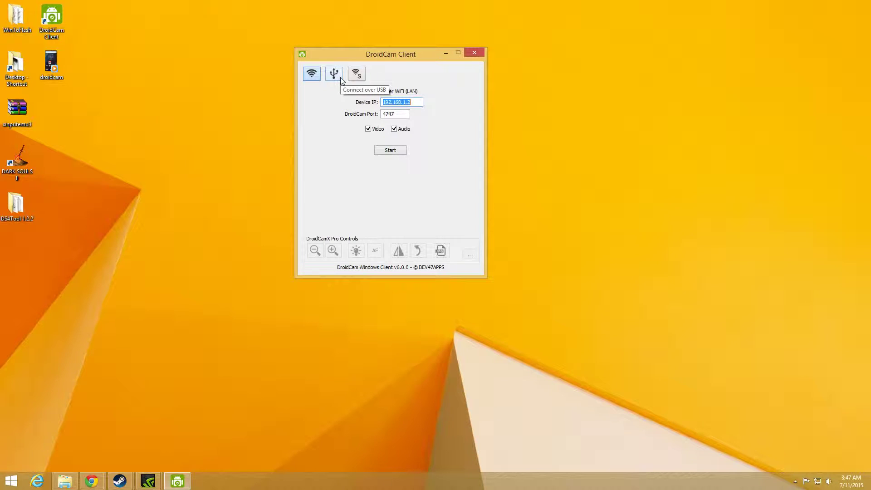
mouse_move(356, 72)
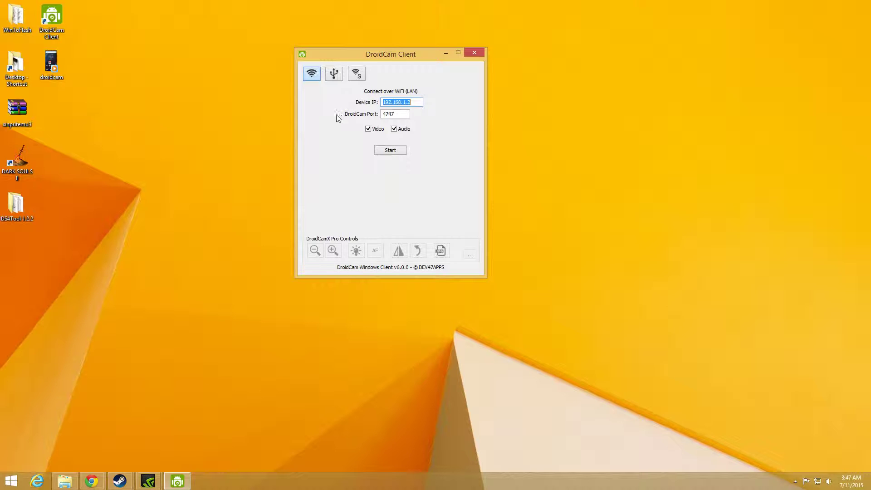
mouse_move(321, 118)
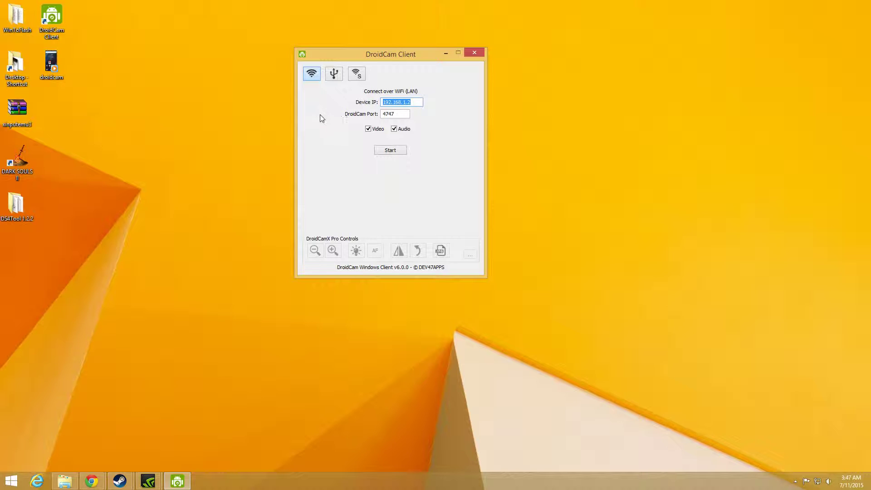
mouse_move(519, 121)
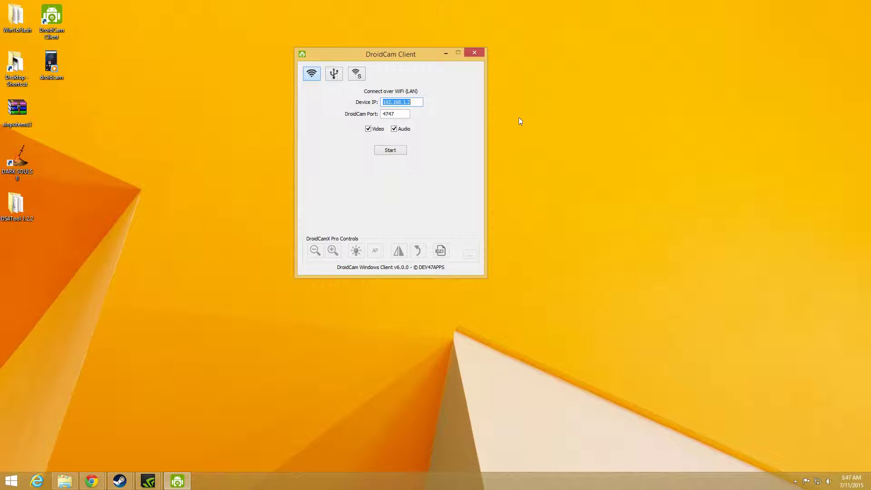
mouse_move(468, 141)
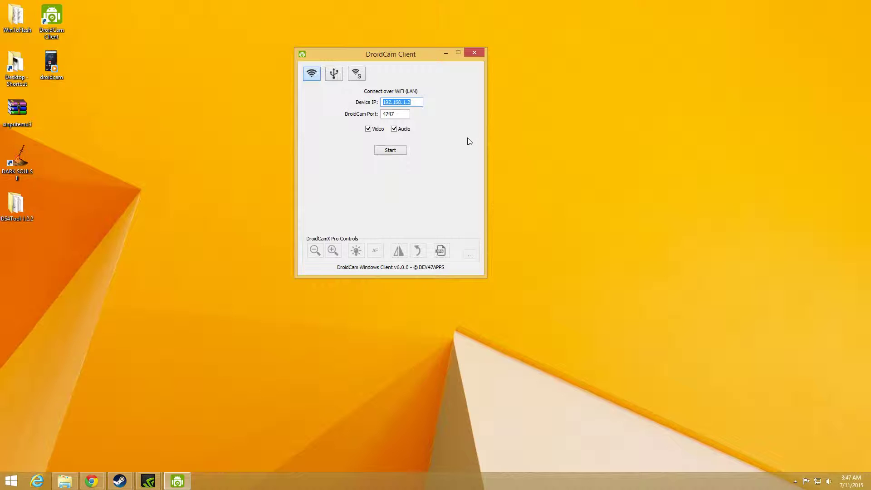
mouse_move(447, 104)
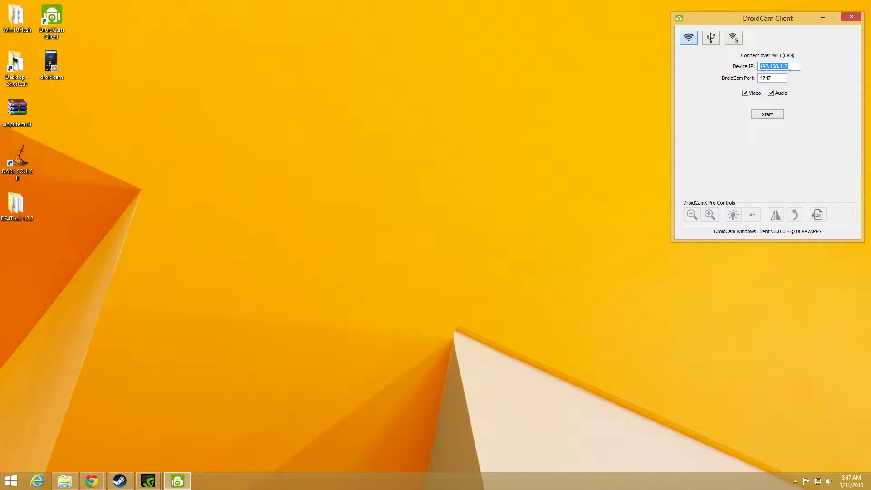
mouse_move(376, 151)
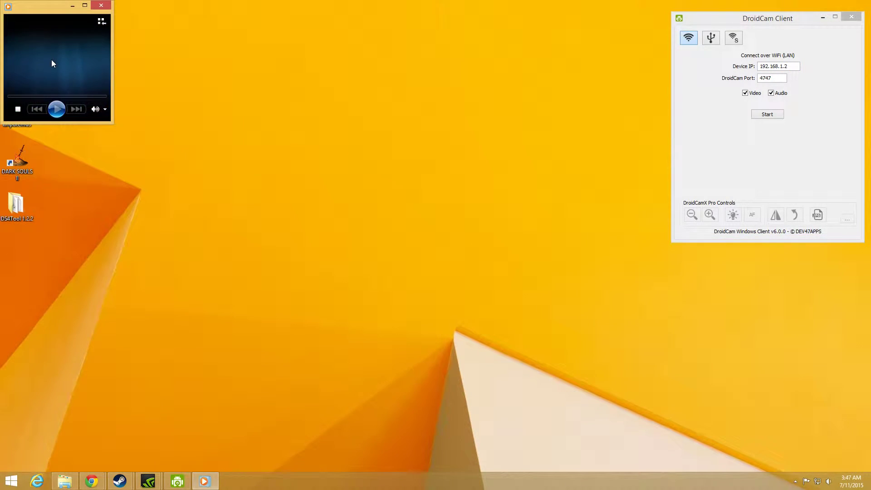
Play the DroidCam phone recording until the app shows Wi-Fi IP 192.168.1.2 and port 4747
click(56, 108)
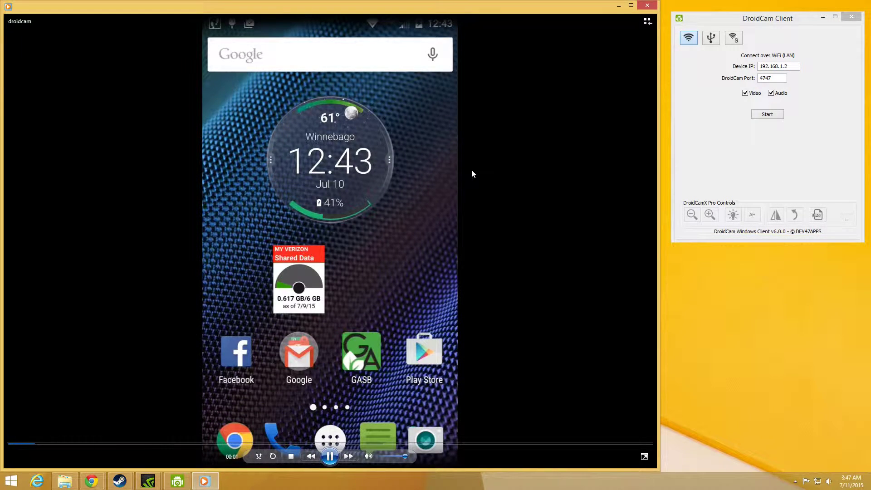
mouse_move(473, 174)
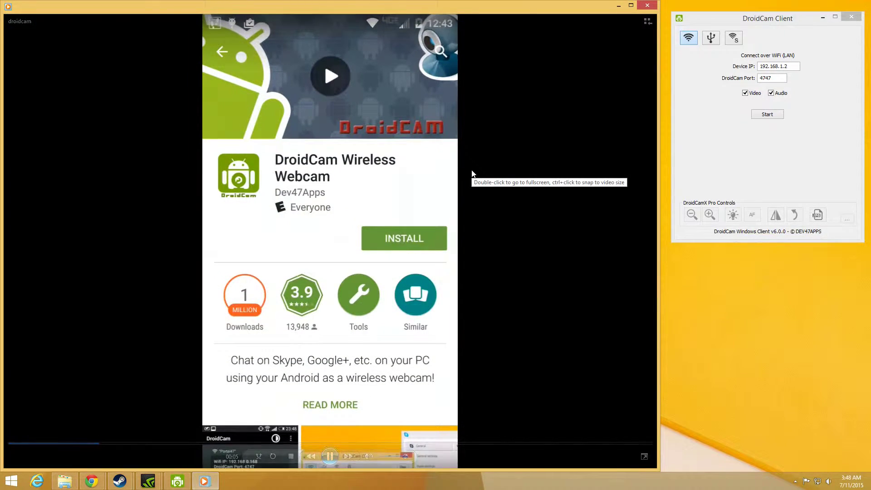
click(404, 239)
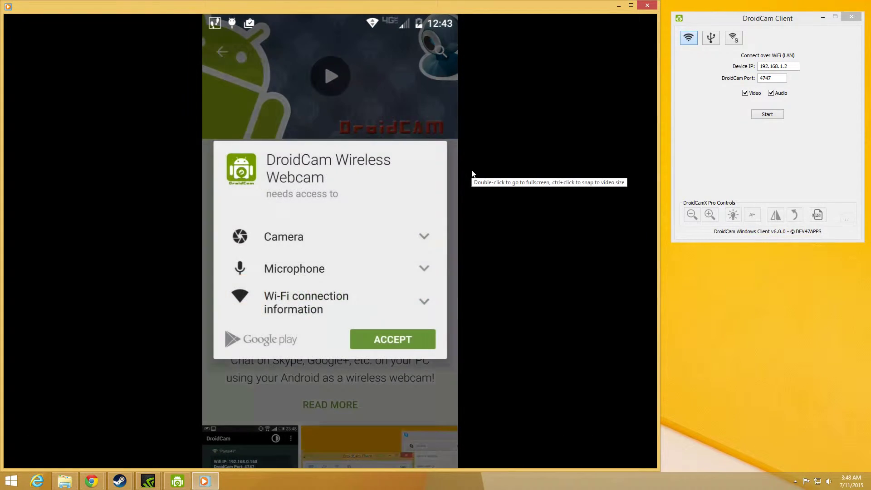
click(392, 339)
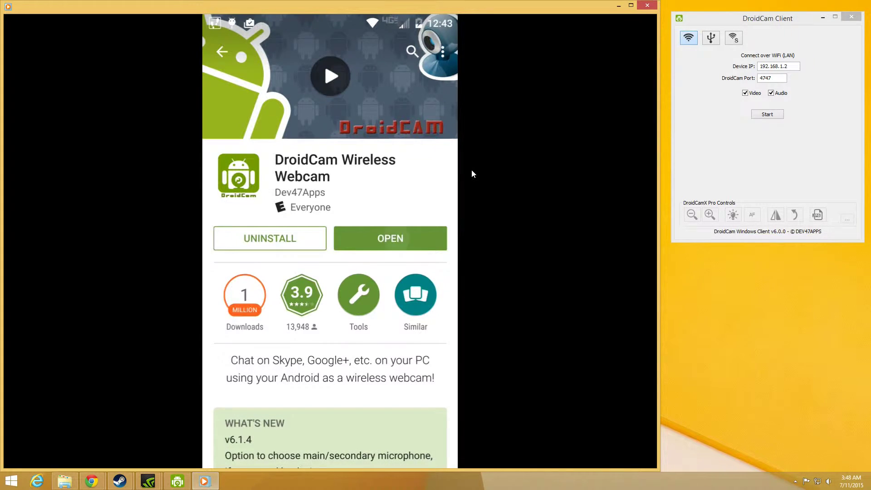
click(389, 239)
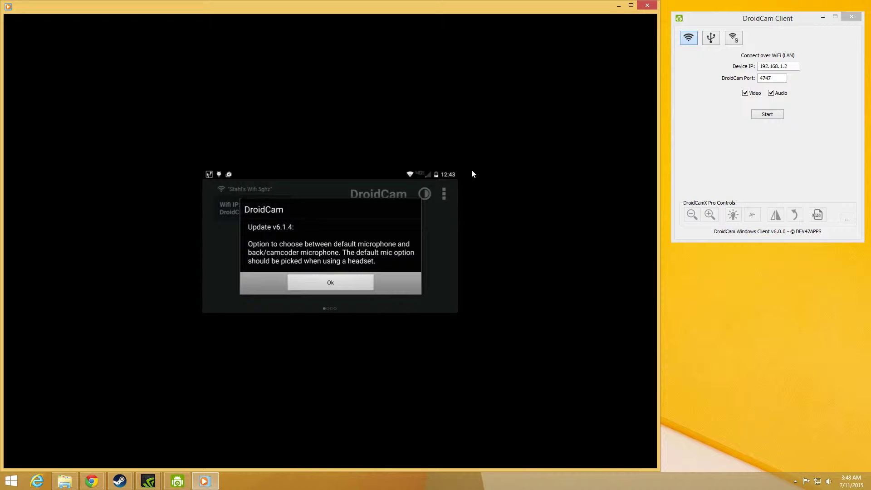
click(331, 282)
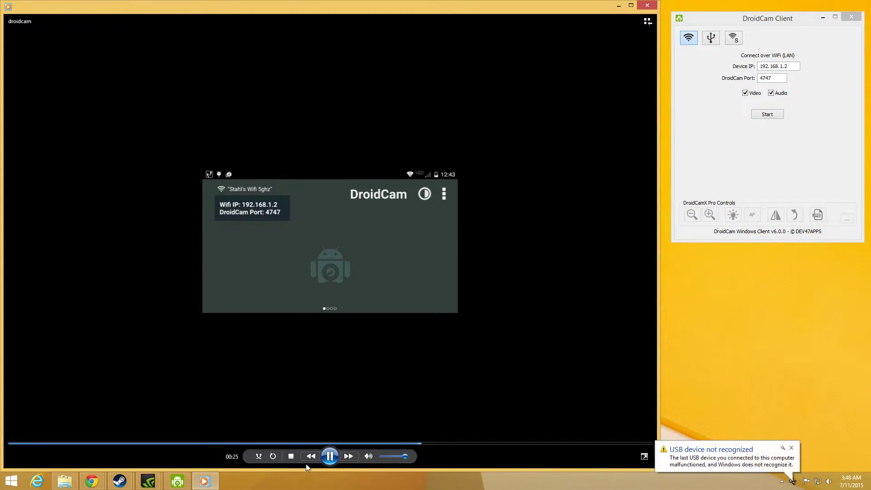
Pause the tutorial, untick Audio in DroidCam Client, then resume playback to the end
click(329, 455)
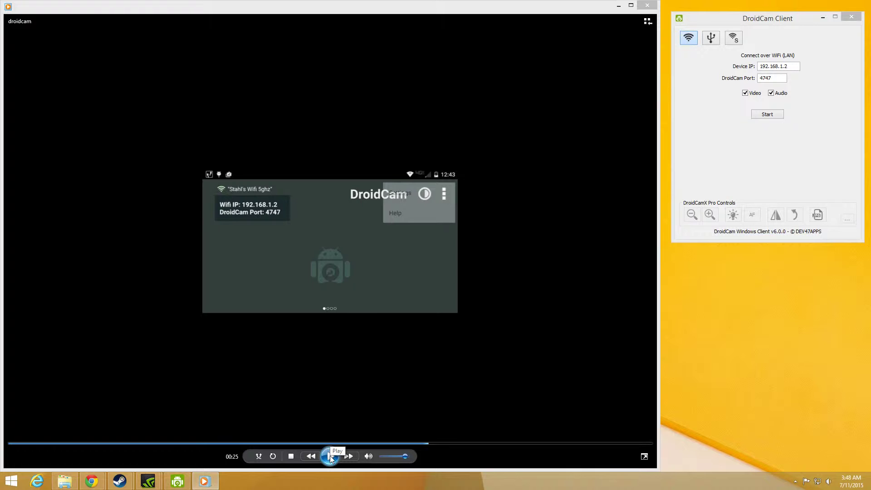
click(331, 457)
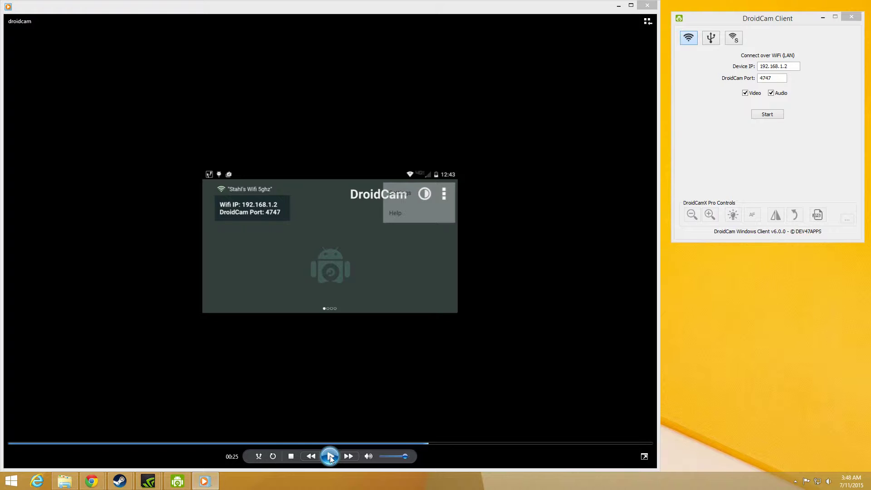
click(331, 456)
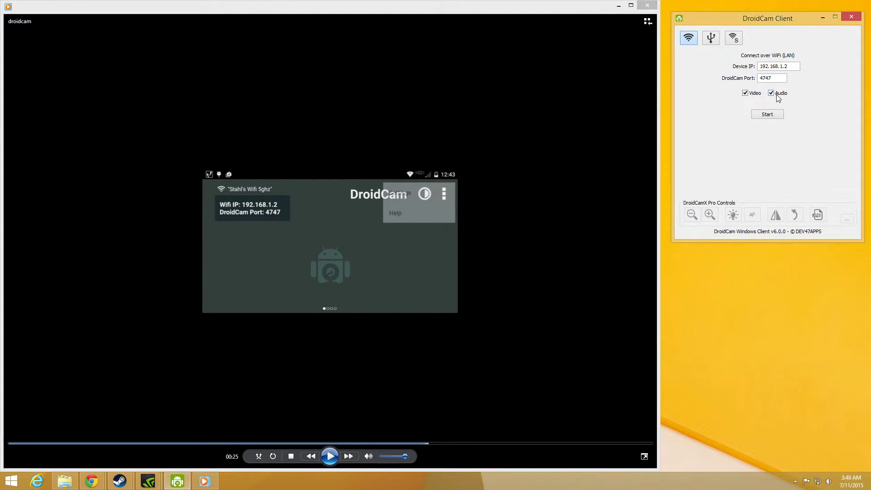
click(771, 92)
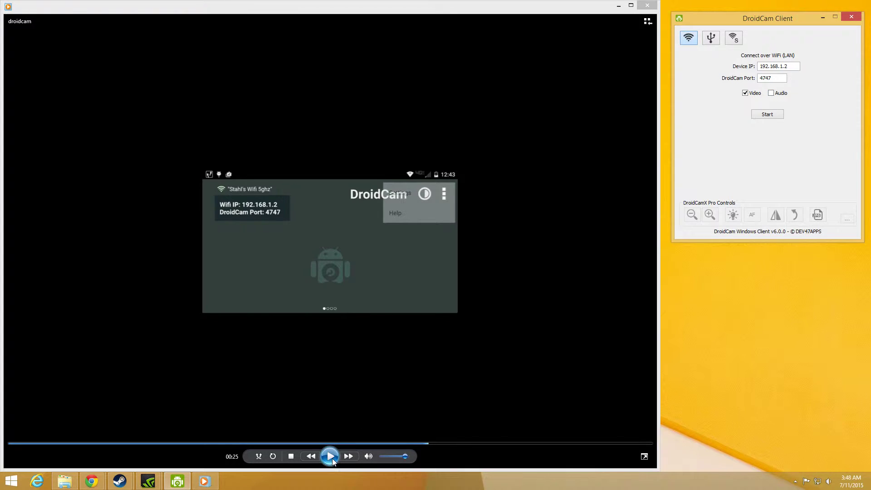
mouse_move(626, 271)
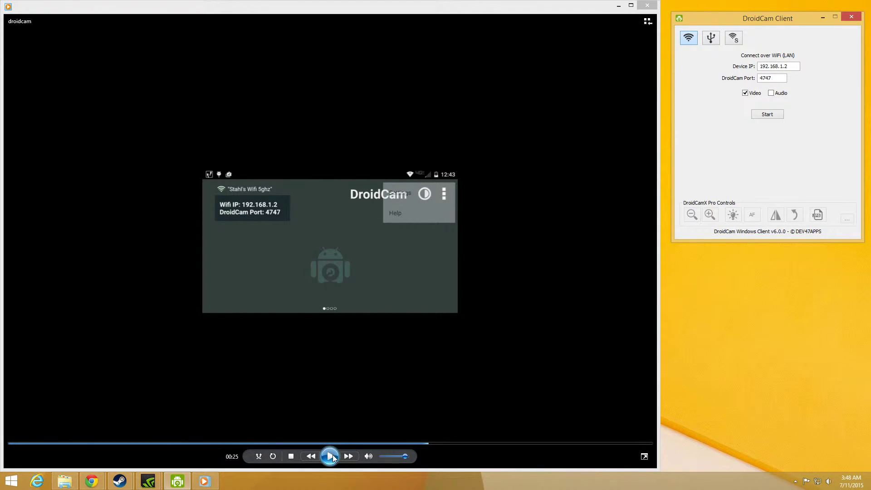
click(329, 457)
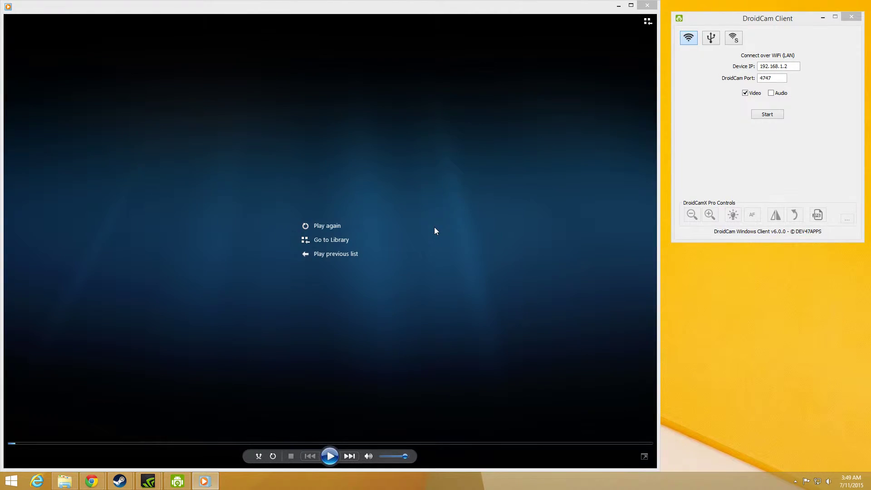
mouse_move(654, 179)
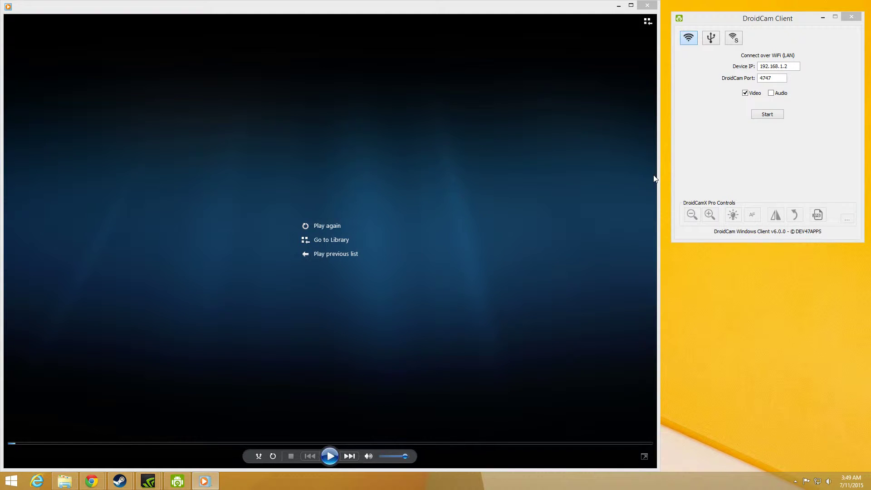
Close the Windows Media Player window, leaving DroidCam Client open
click(646, 5)
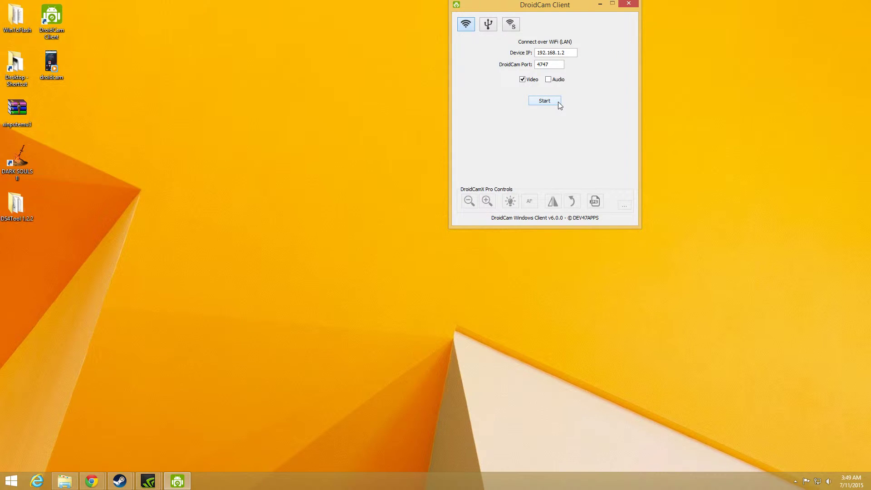
mouse_move(562, 108)
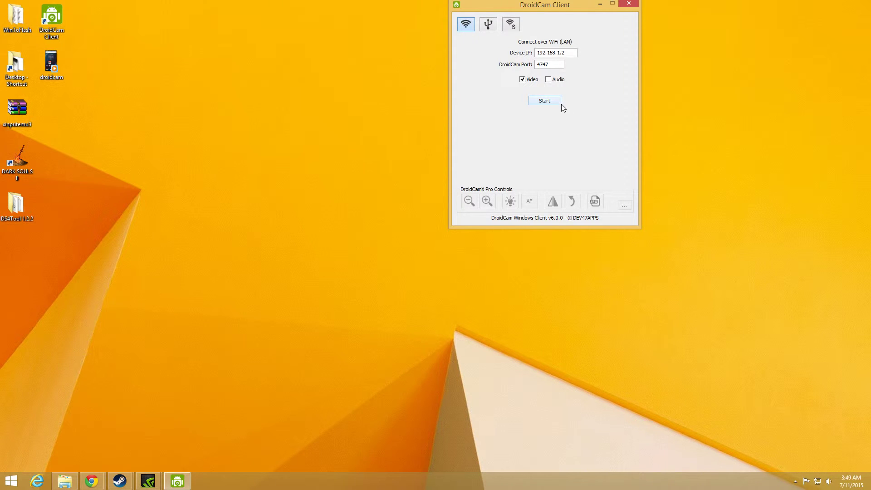
Start the Wi-Fi connection to 192.168.1.2:4747 and stream the phone camera
click(544, 101)
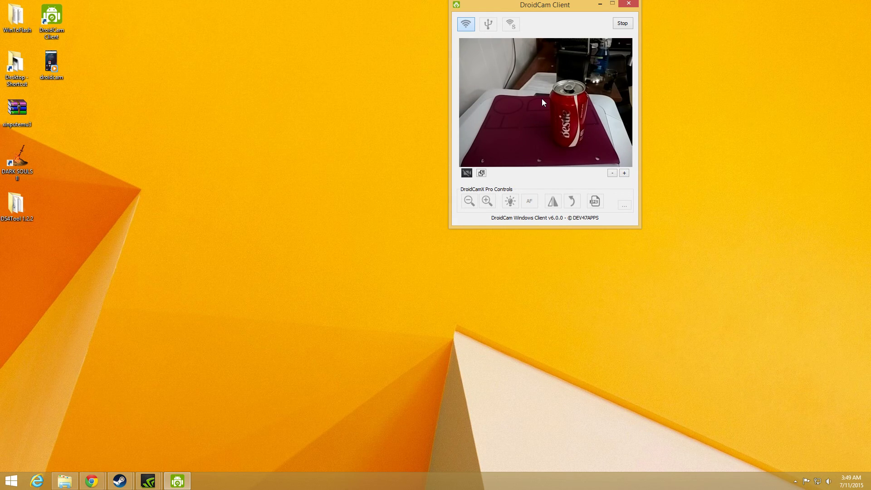
mouse_move(502, 142)
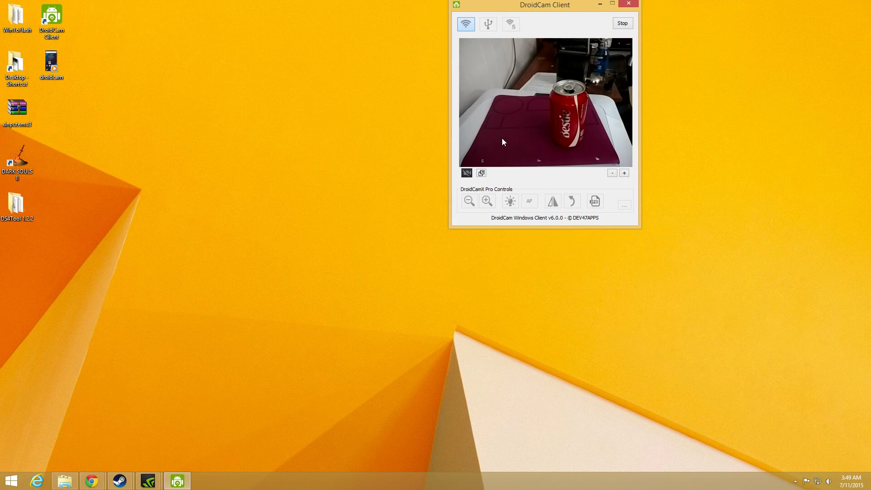